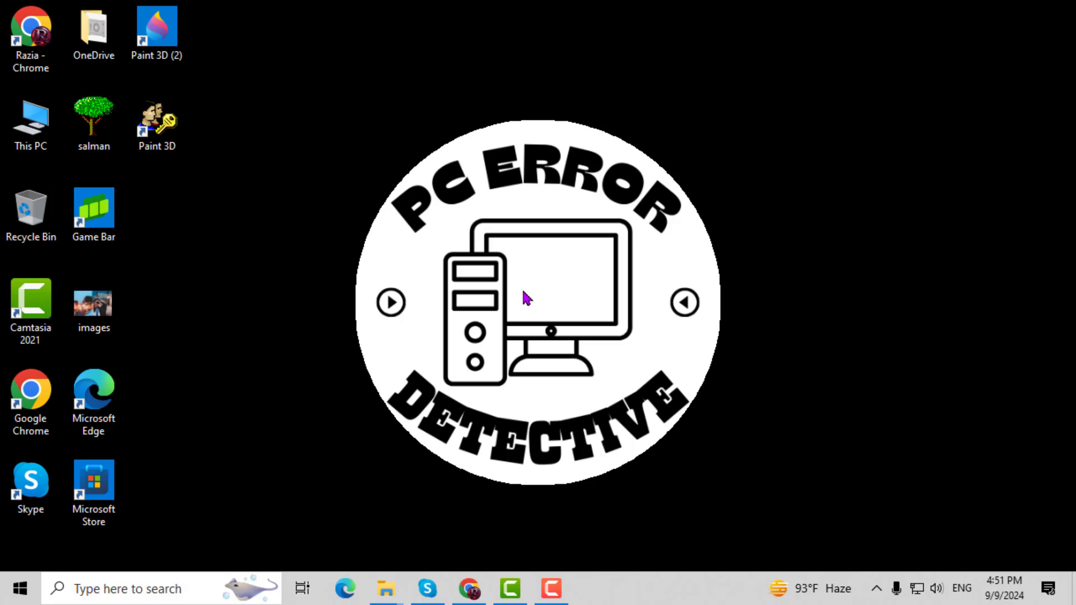
pyautogui.moveTo(766, 286)
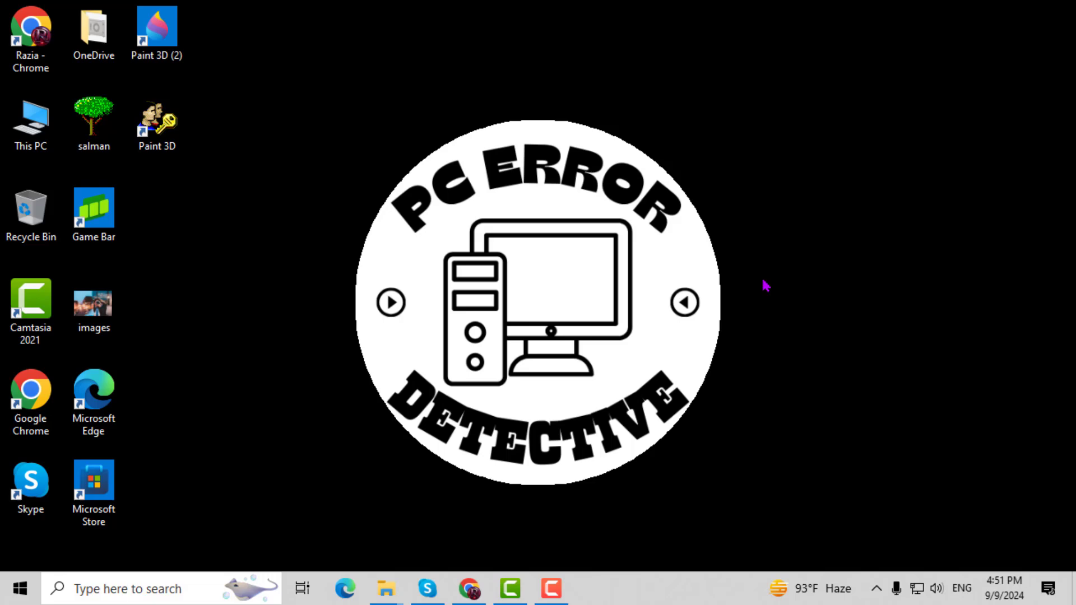
pyautogui.moveTo(784, 282)
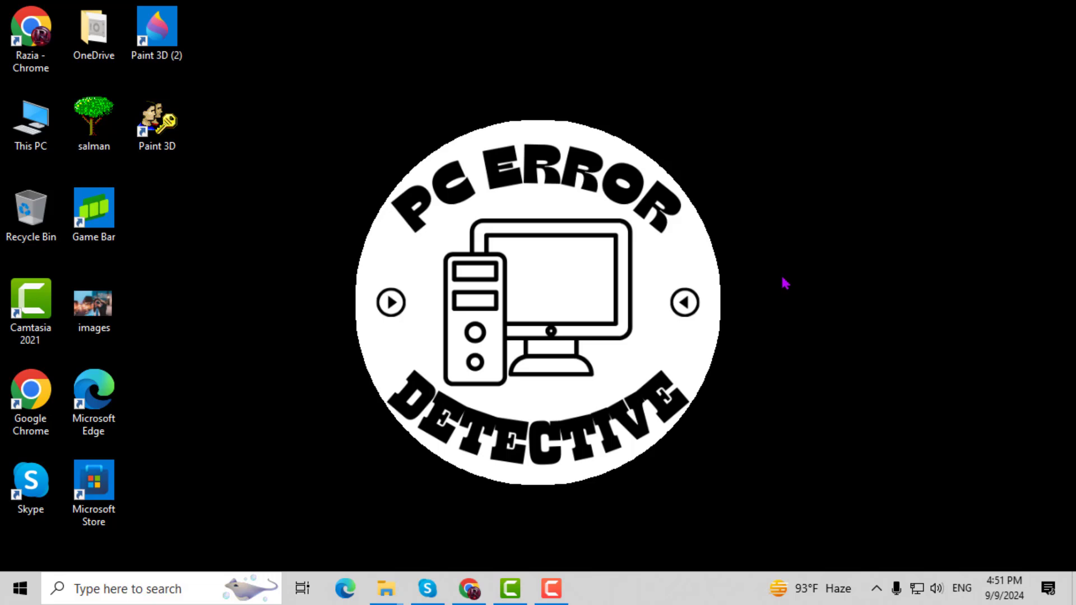
# - Reach Personalize from the desktop's right-click context menu to launch Settings
pyautogui.rightClick(785, 284)
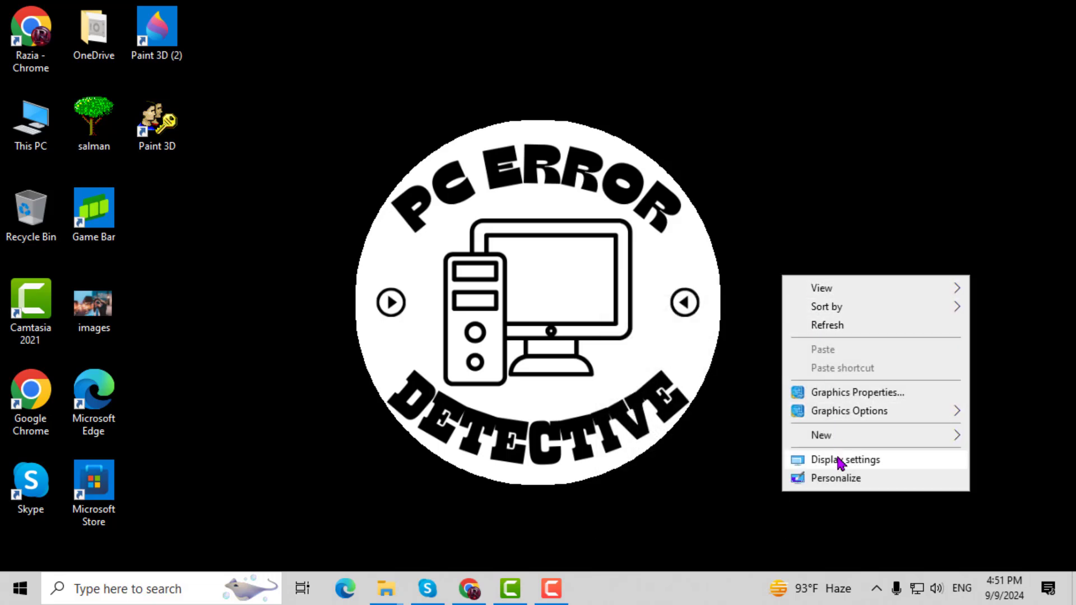
pyautogui.moveTo(847, 478)
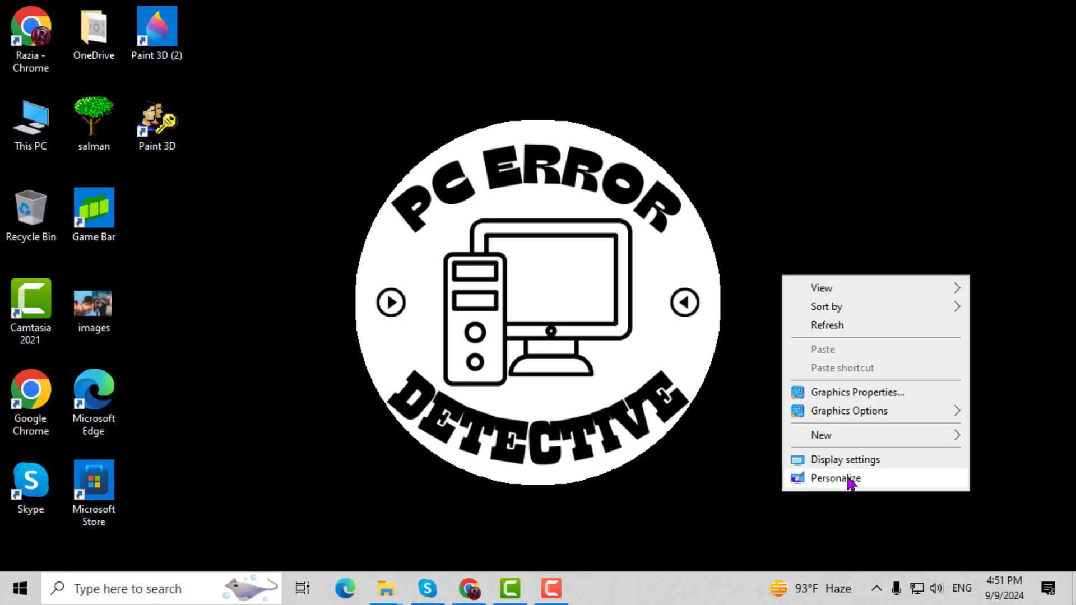
pyautogui.click(834, 478)
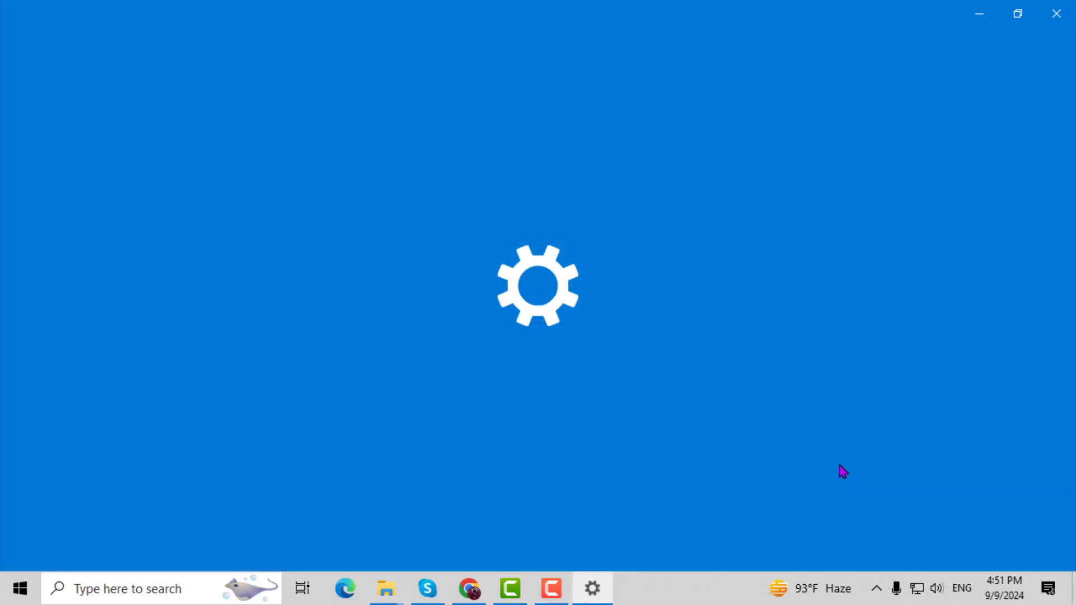
# - Check the Background type choices, leave it as Picture, and move on to Colors
pyautogui.click(592, 588)
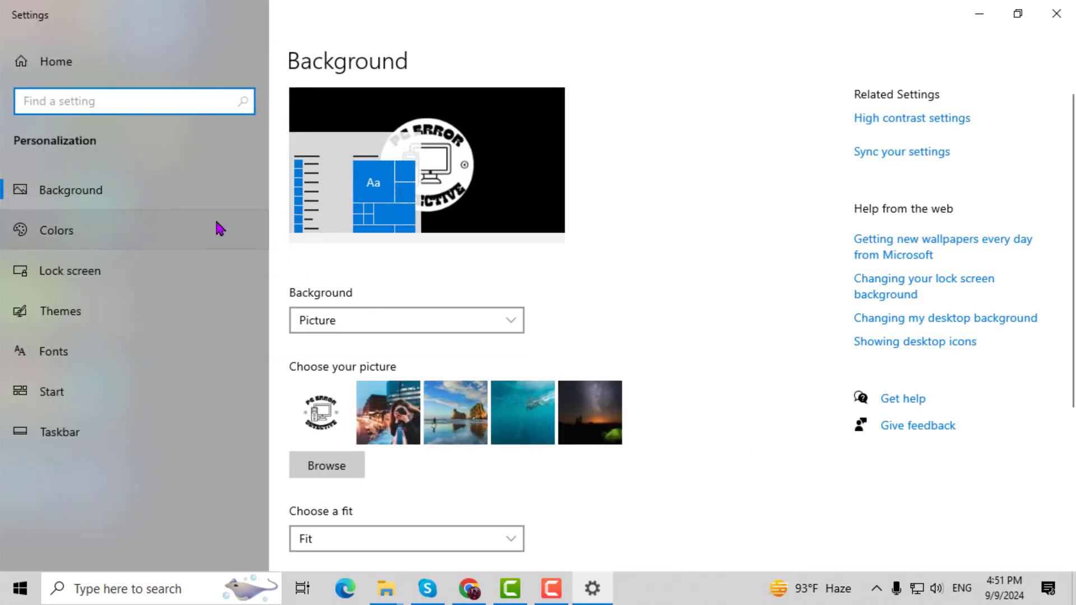
pyautogui.moveTo(76, 189)
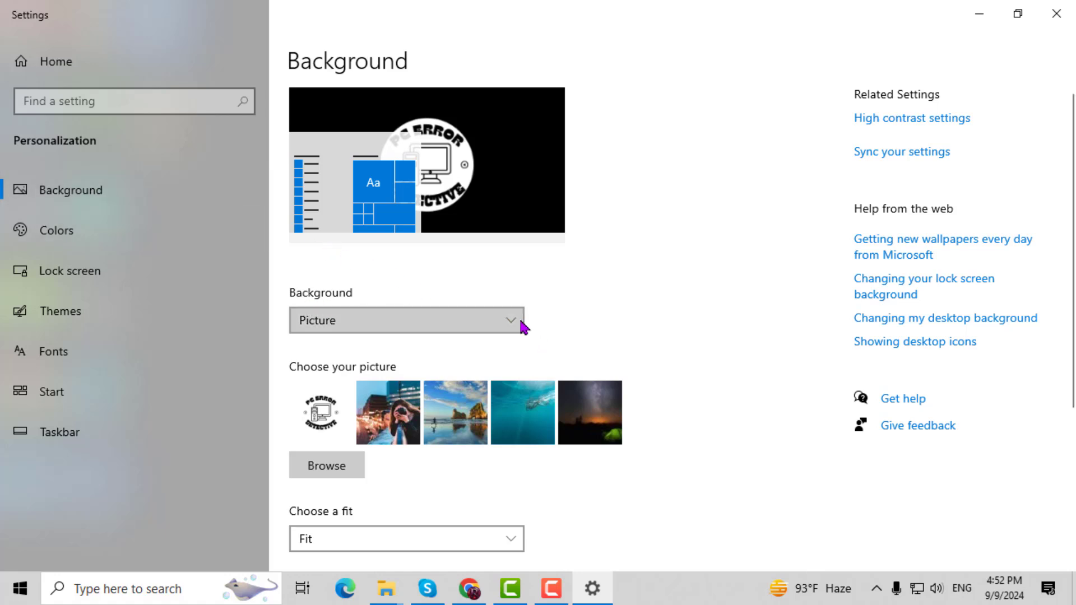
pyautogui.click(406, 320)
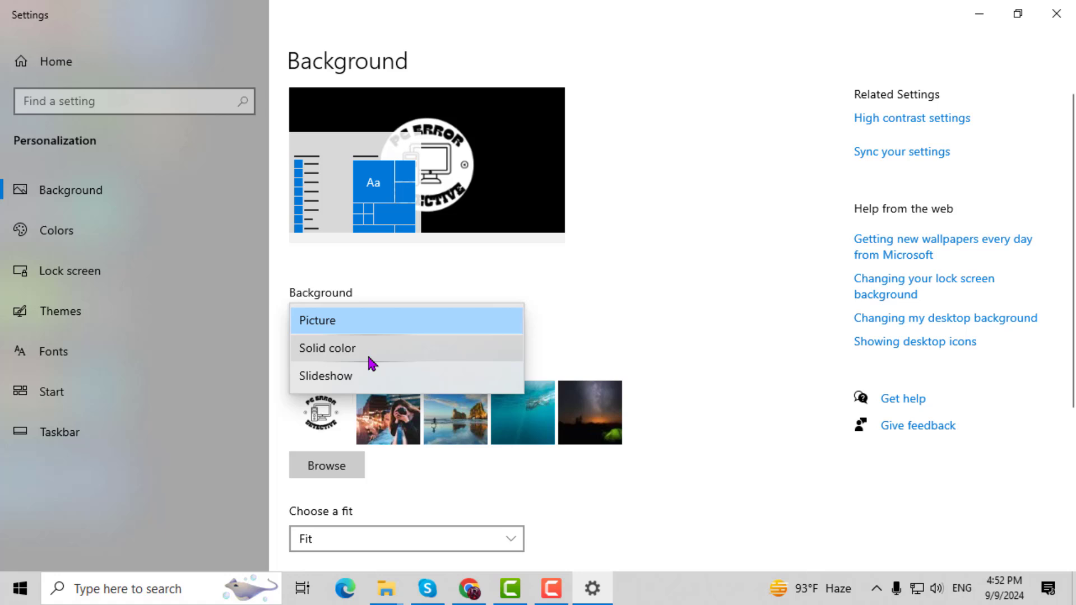
pyautogui.moveTo(374, 382)
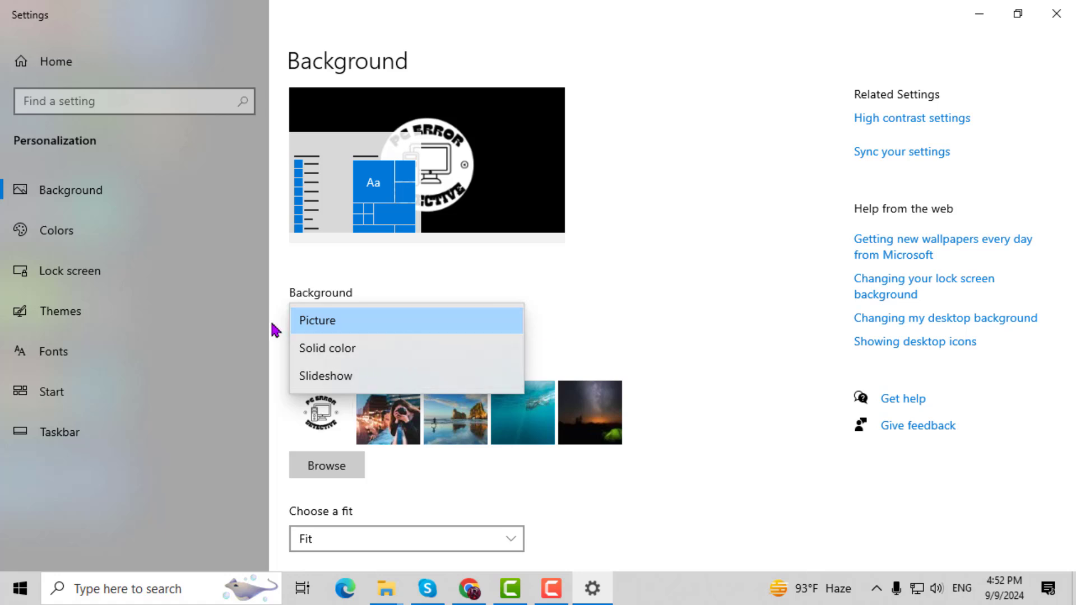
pyautogui.click(318, 320)
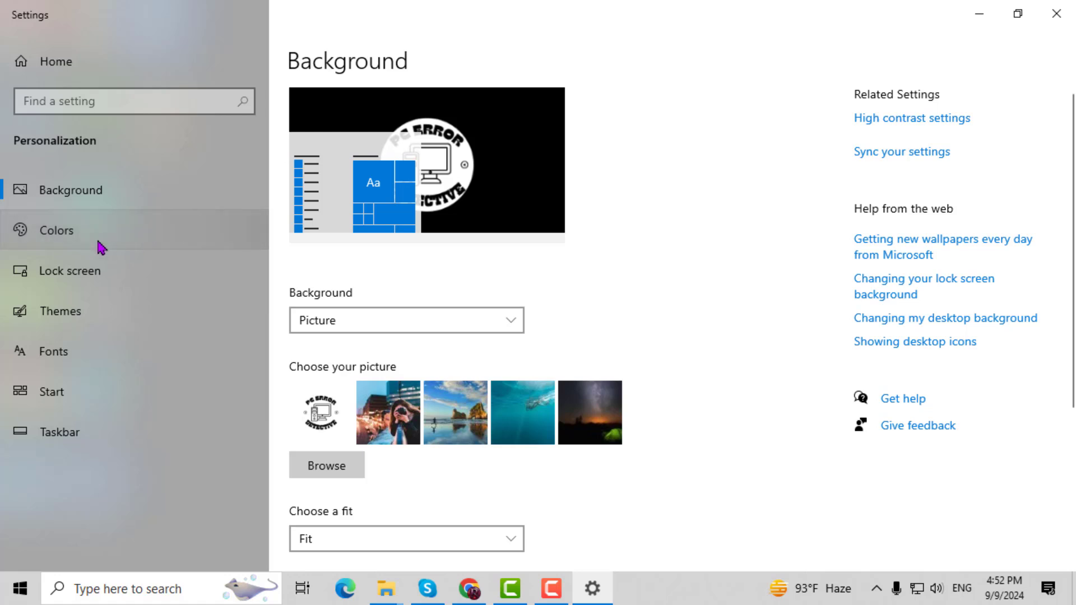
pyautogui.click(55, 230)
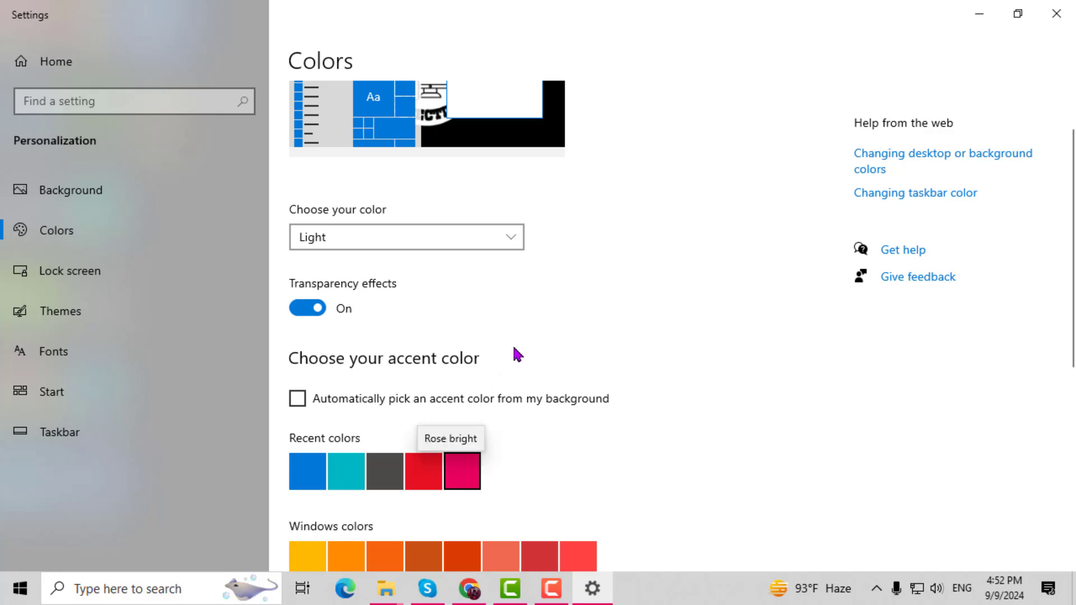
# - Try Rose bright as the accent color, then switch it to the dark grey recent color
pyautogui.click(461, 471)
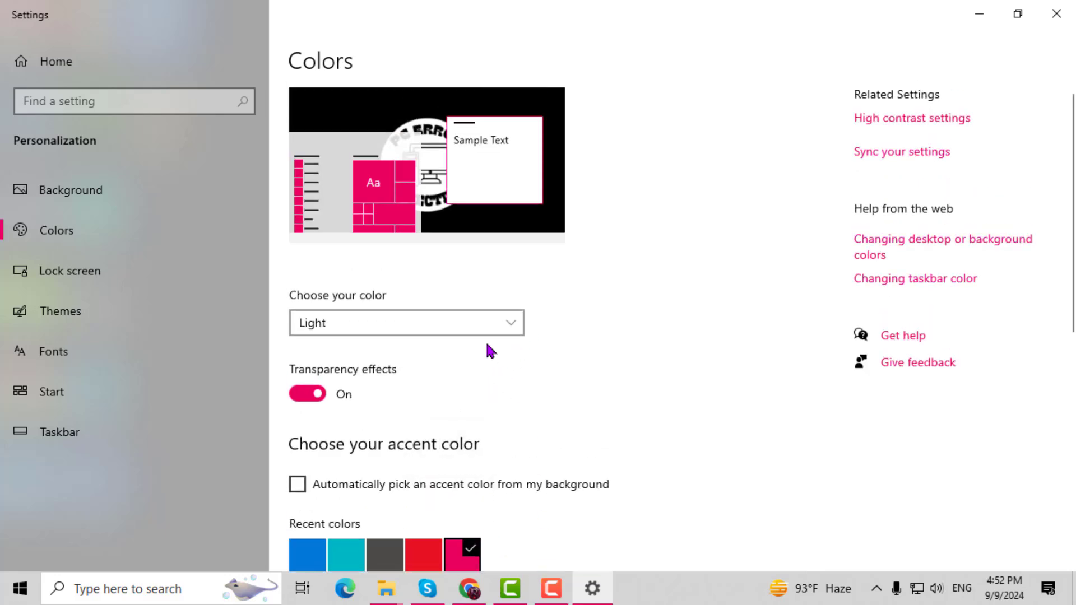
pyautogui.scroll(-3)
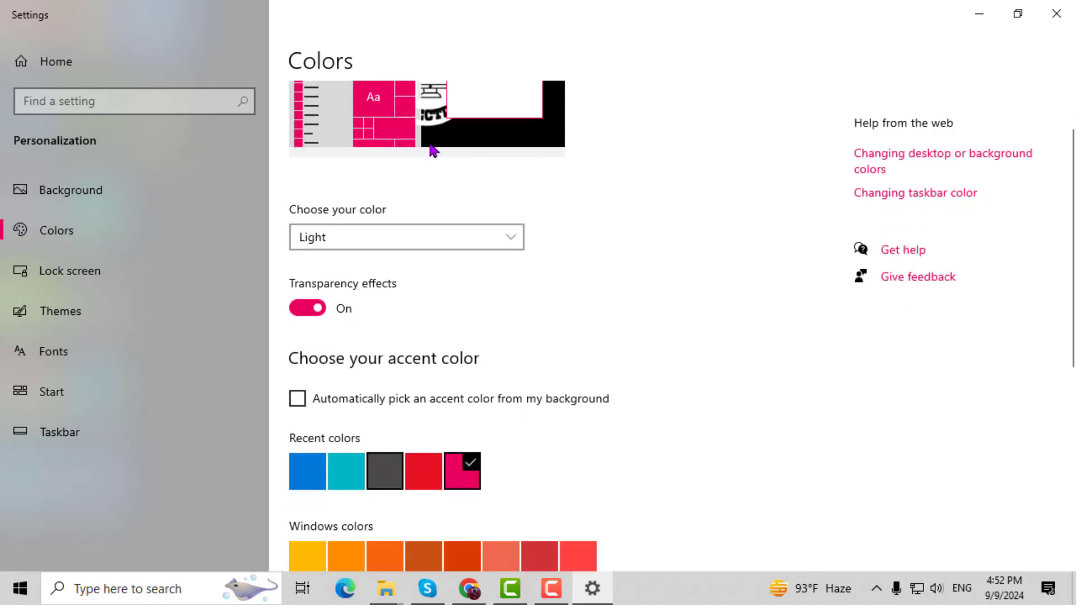
pyautogui.click(385, 471)
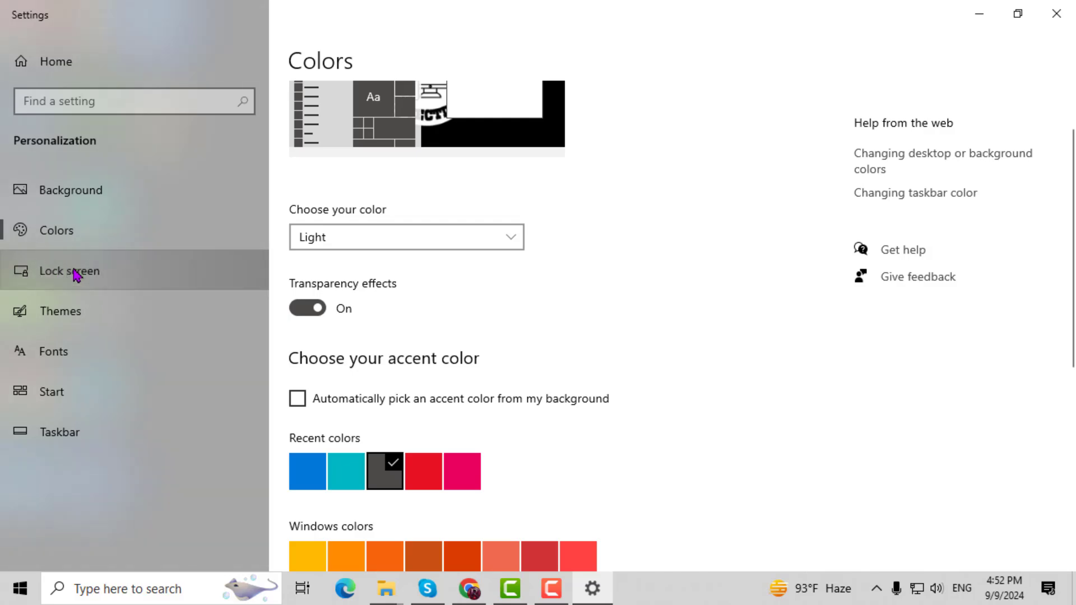
# - Move to the Lock screen page and scroll to its Windows spotlight options
pyautogui.click(69, 270)
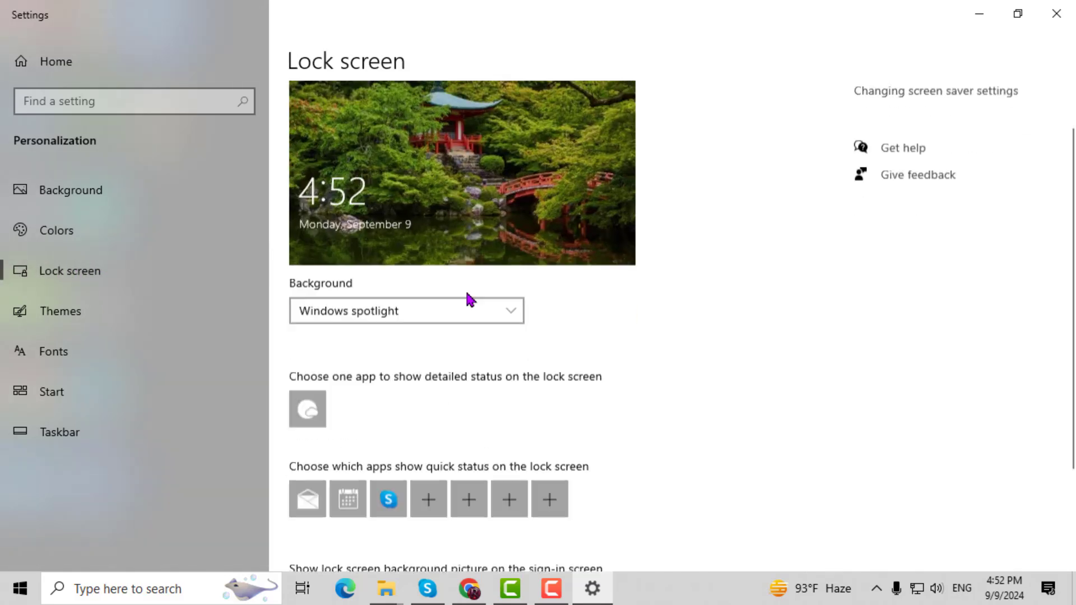
pyautogui.scroll(-3)
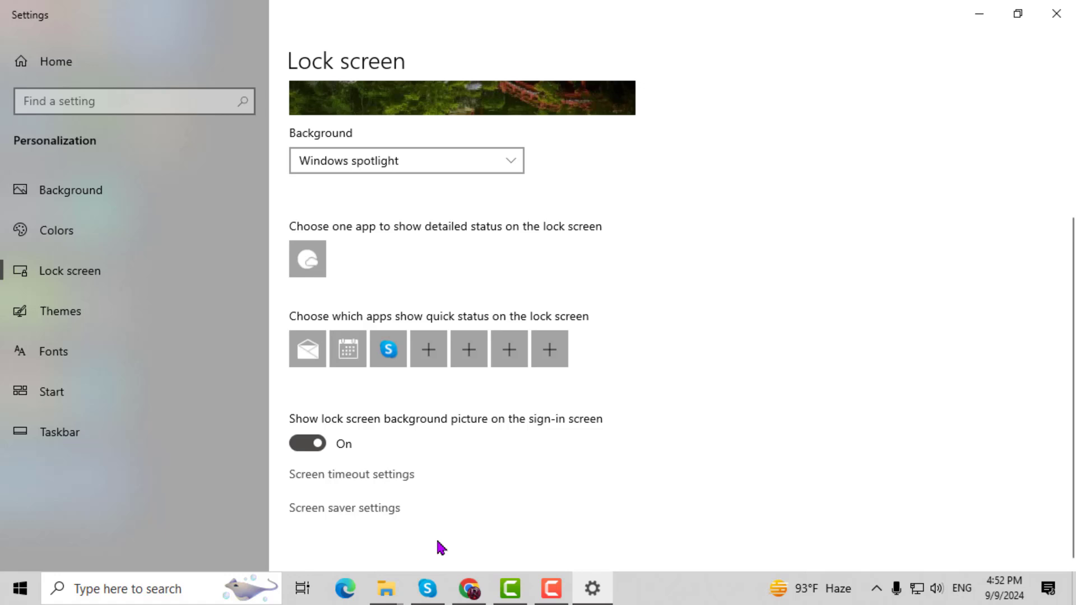
pyautogui.moveTo(81, 315)
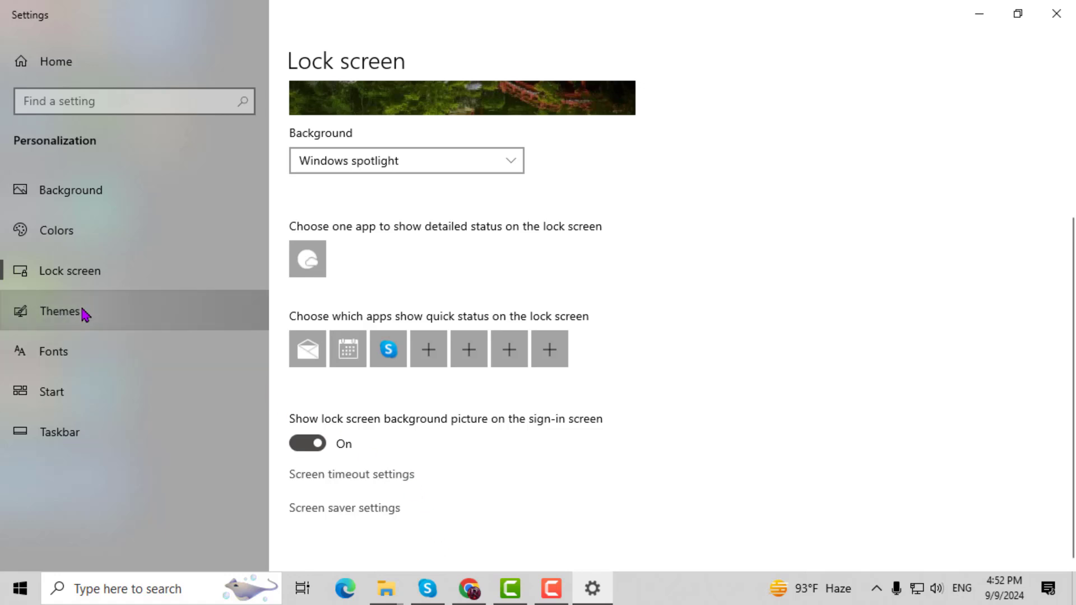
# - Browse the Themes page and scroll through the Change theme gallery
pyautogui.click(61, 311)
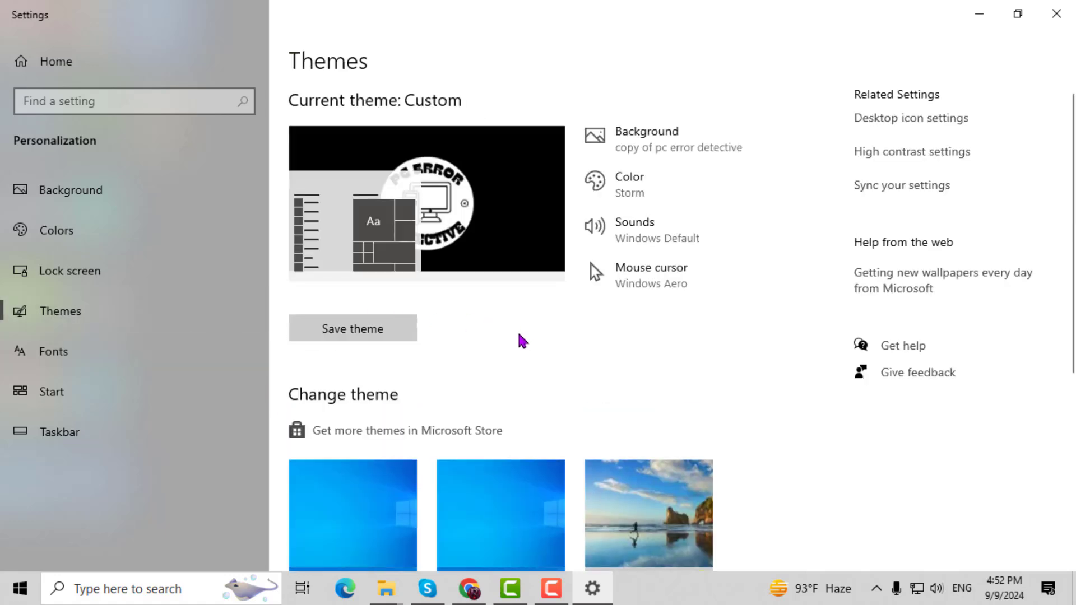
pyautogui.scroll(-3)
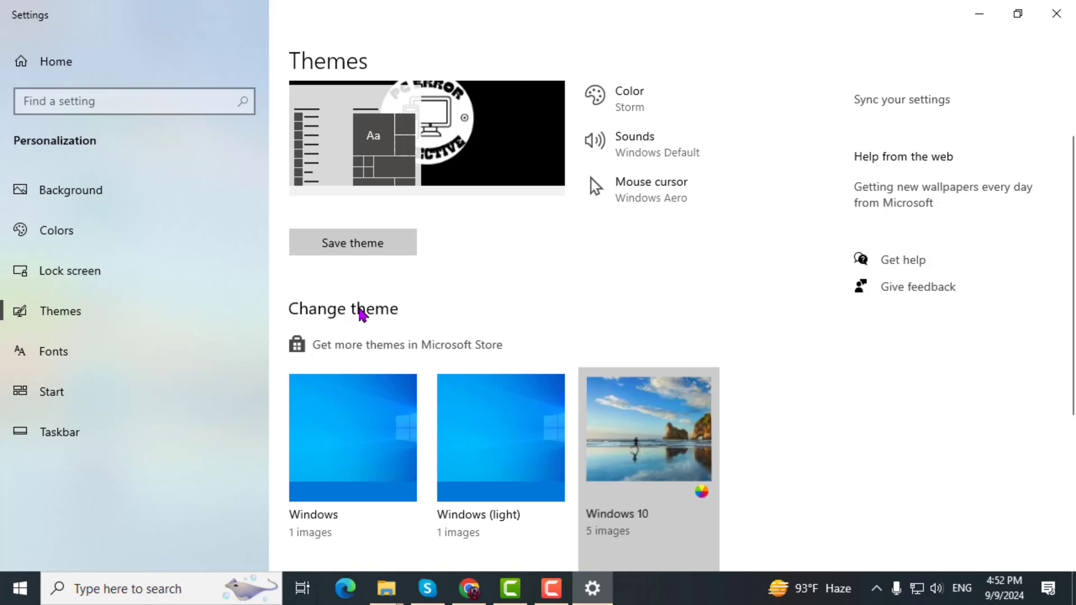
pyautogui.scroll(-3)
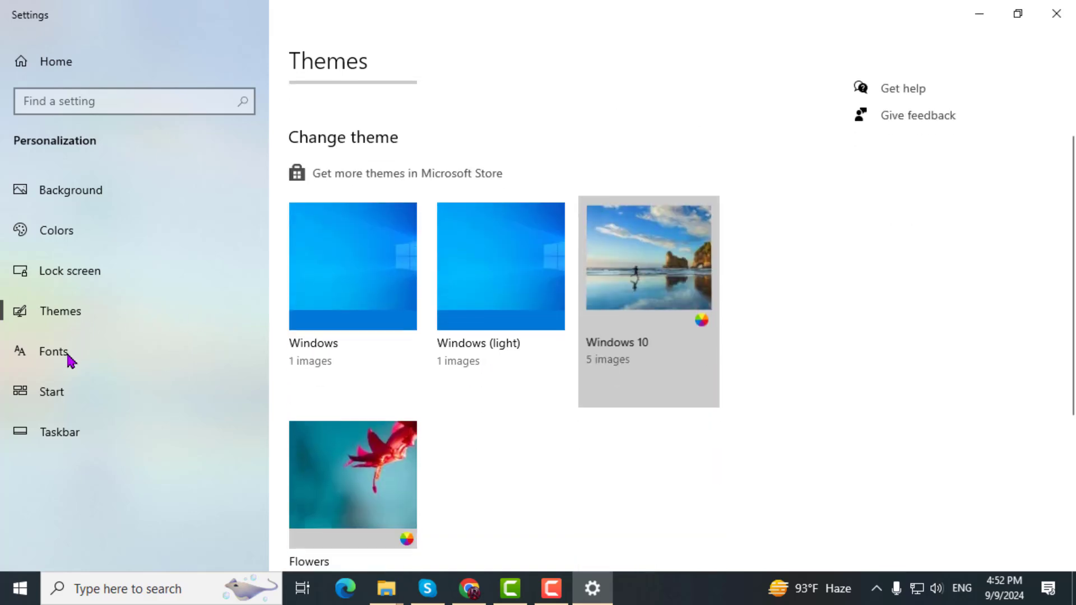
# - Move to the Fonts page and scroll through the Available fonts list
pyautogui.click(52, 351)
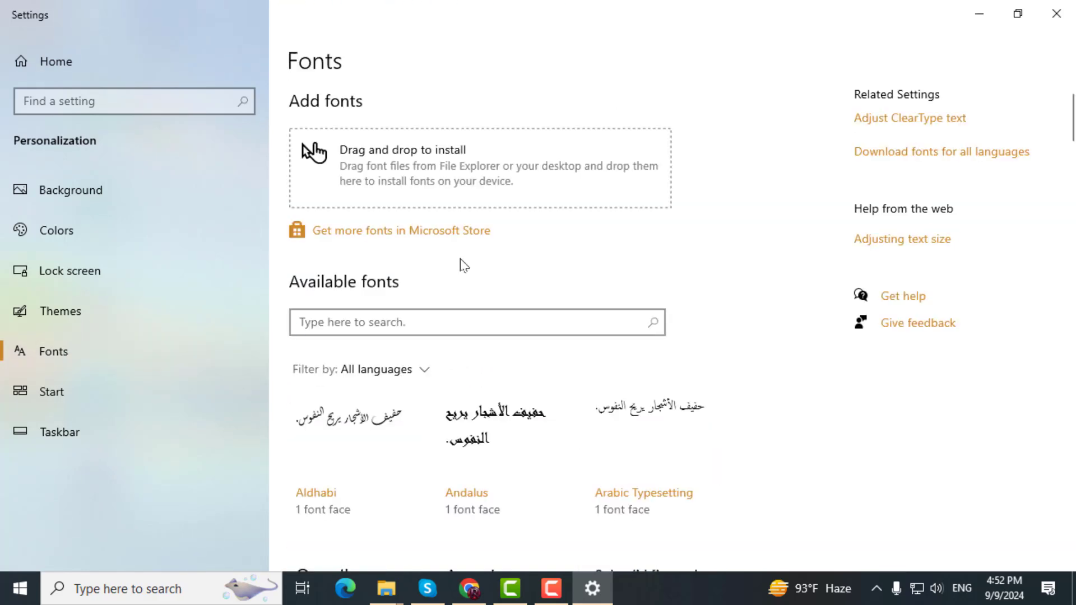
pyautogui.scroll(-3)
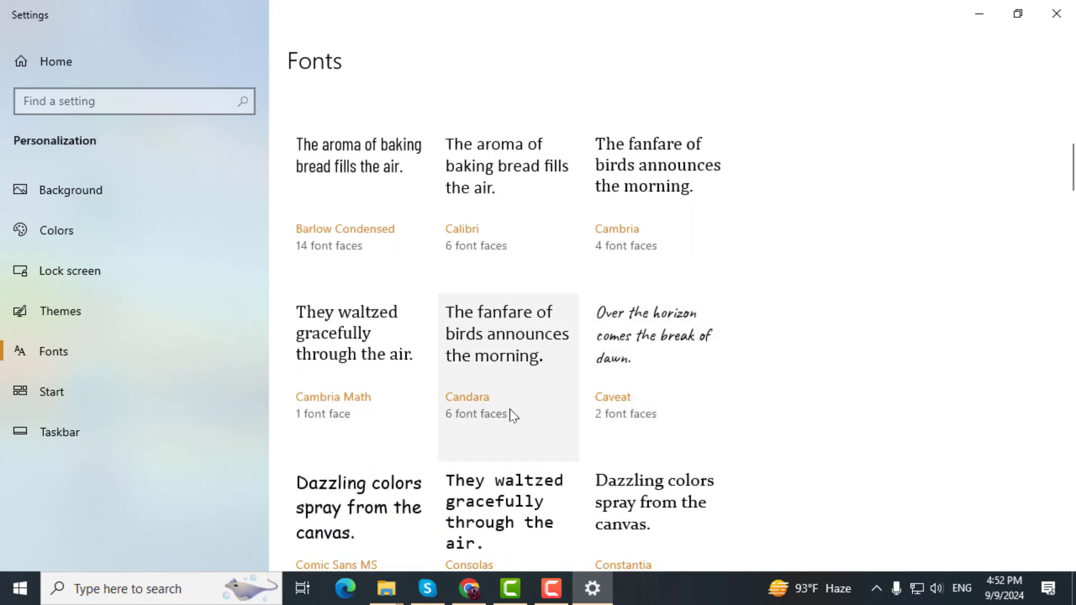
pyautogui.scroll(-3)
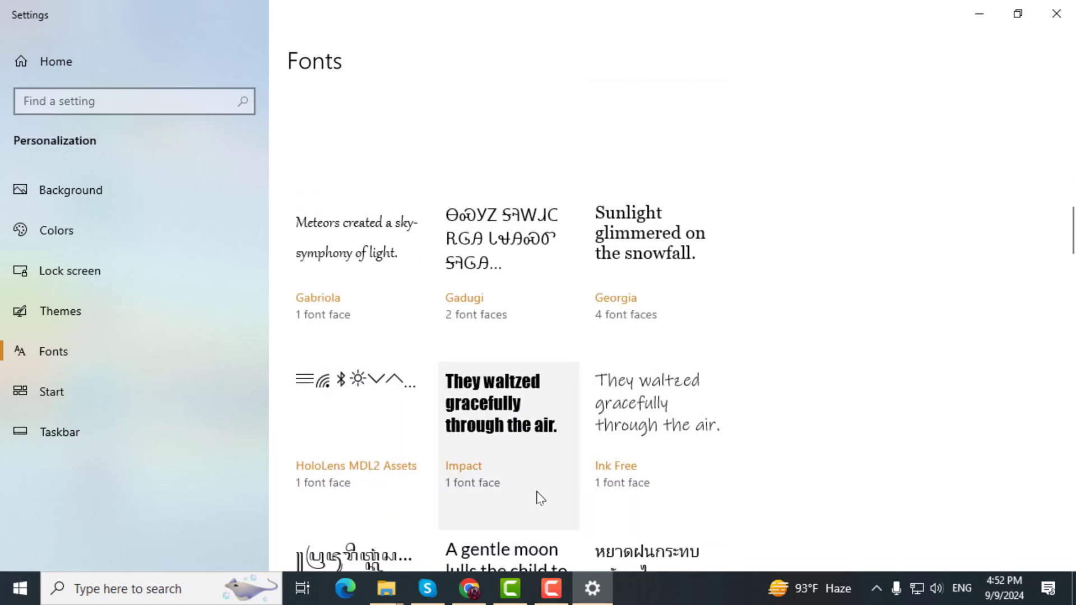
# - Review the Start options, then the Taskbar page's location and notification area settings
pyautogui.click(52, 391)
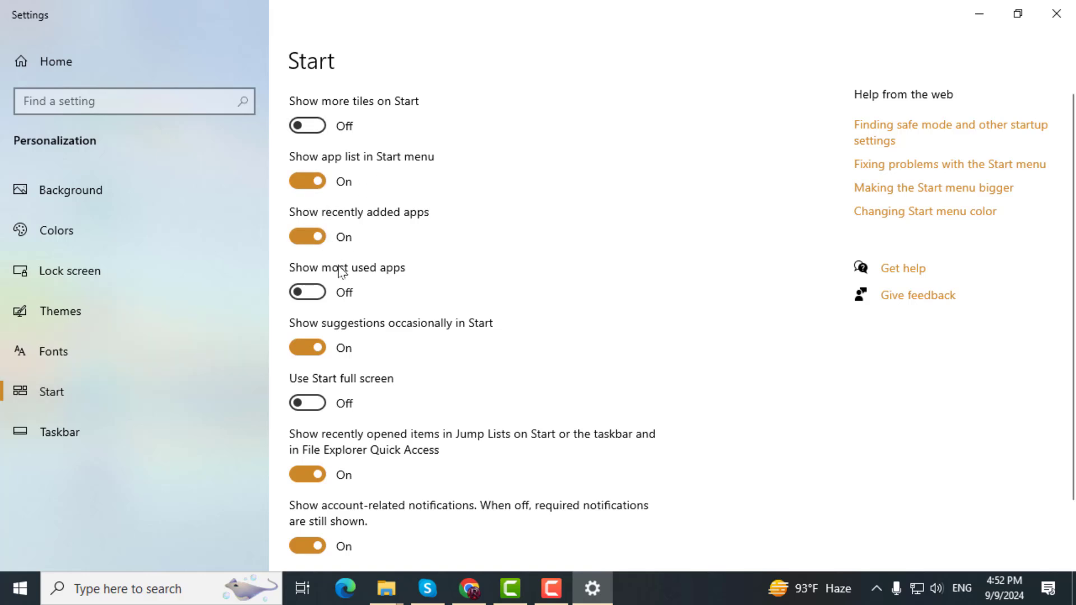
pyautogui.scroll(-3)
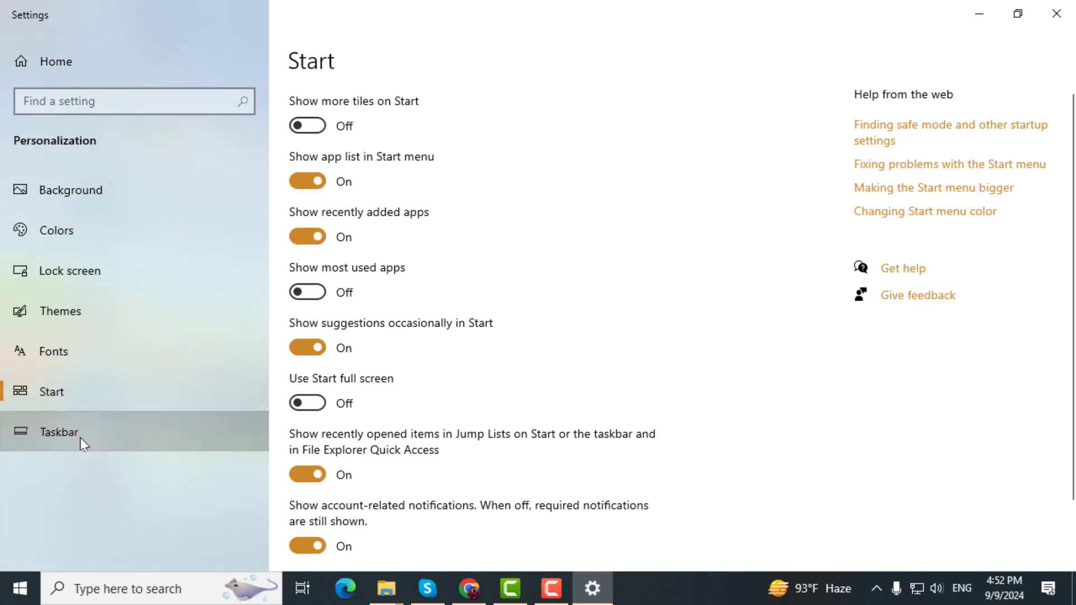
pyautogui.click(59, 431)
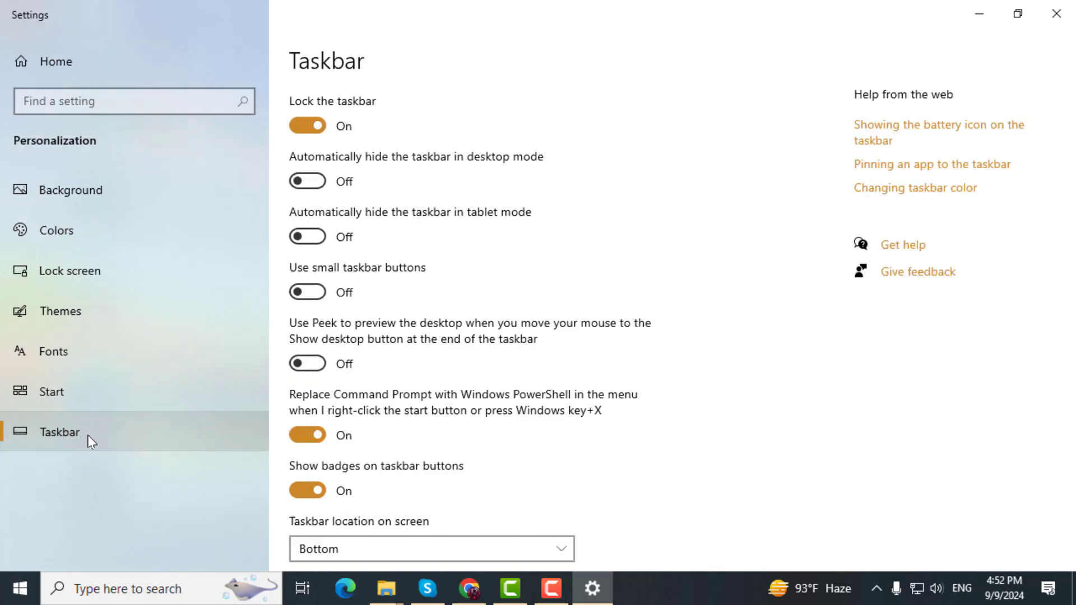
pyautogui.scroll(-3)
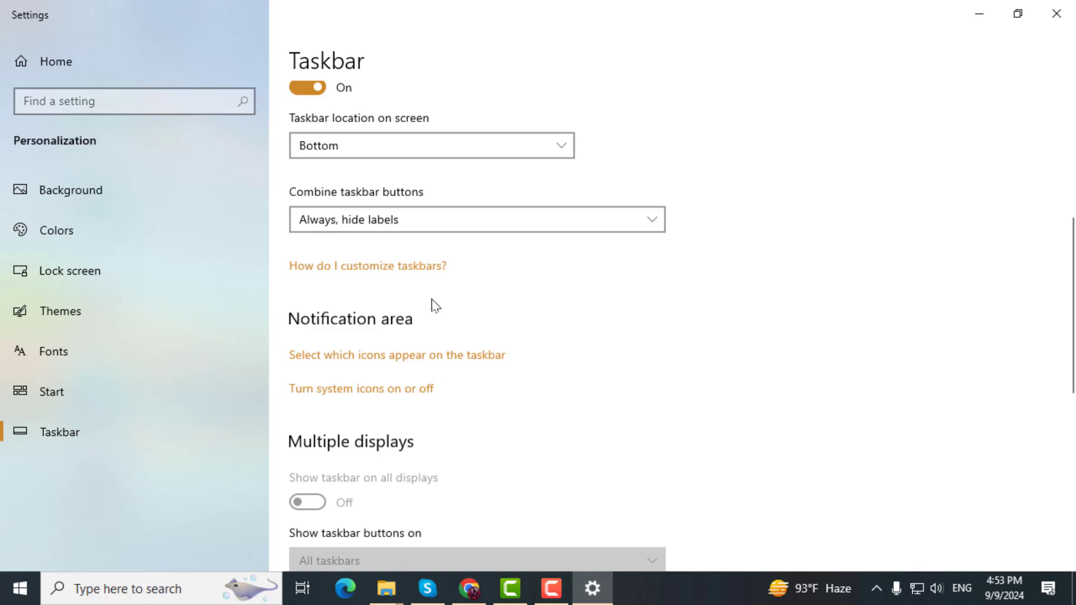